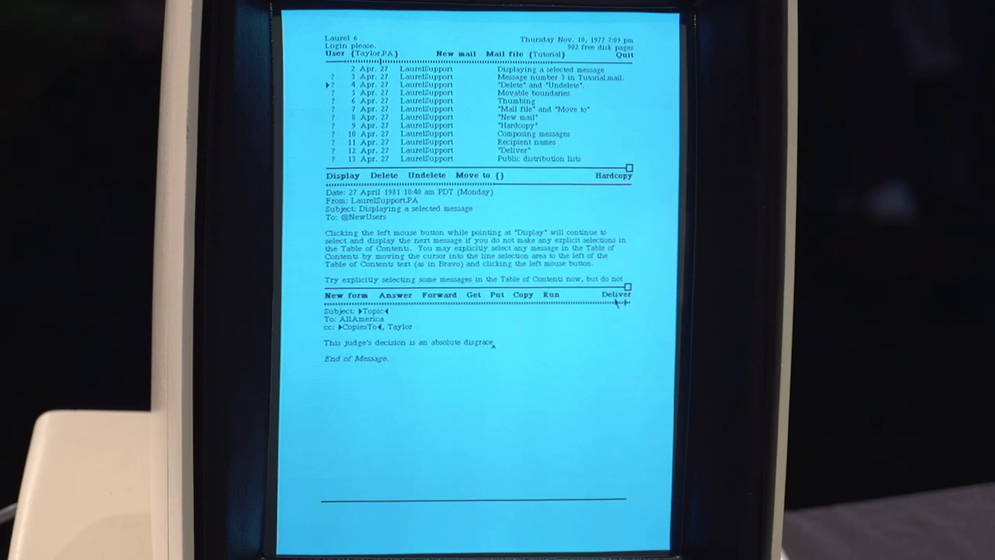
mouse_move(610, 338)
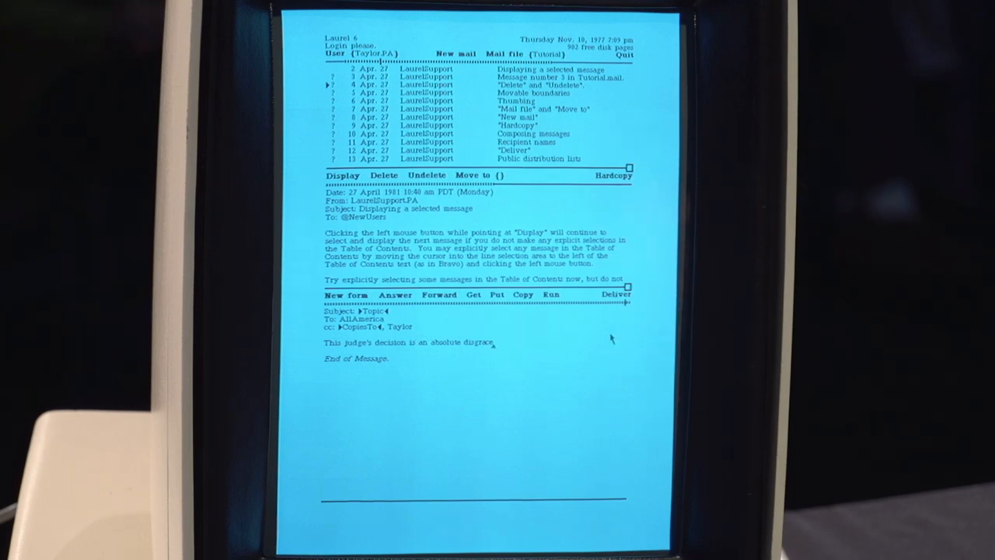